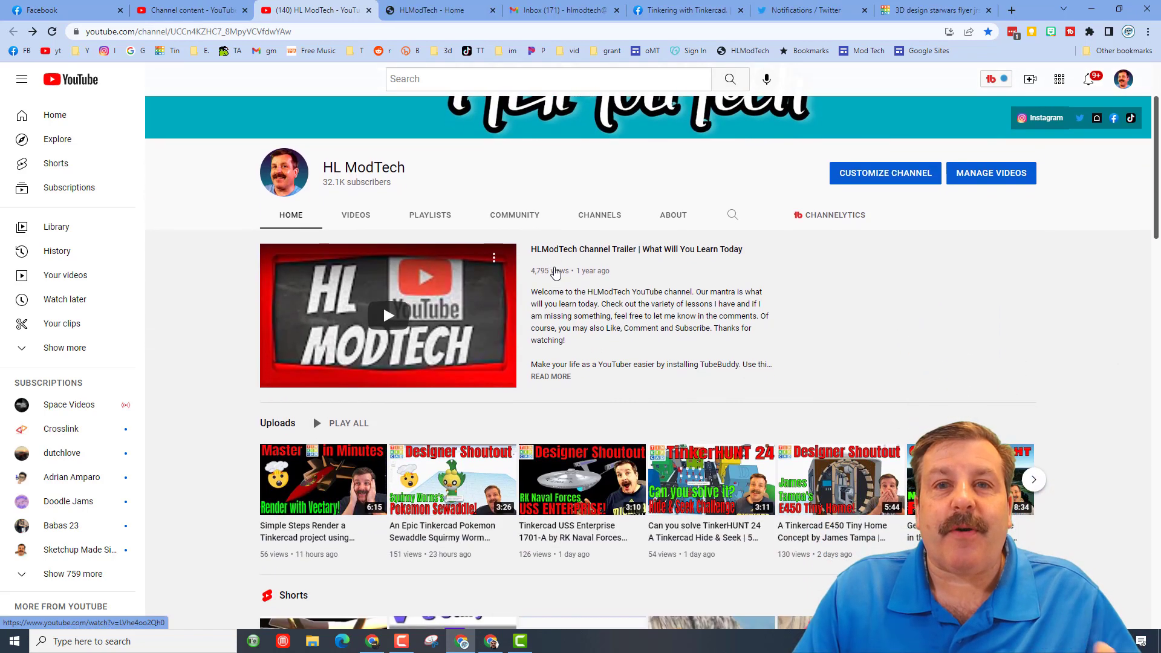
Step: Open the 130-video TinkerCAD Designer Showcase playlist and show its sort options
scroll("down", 3)
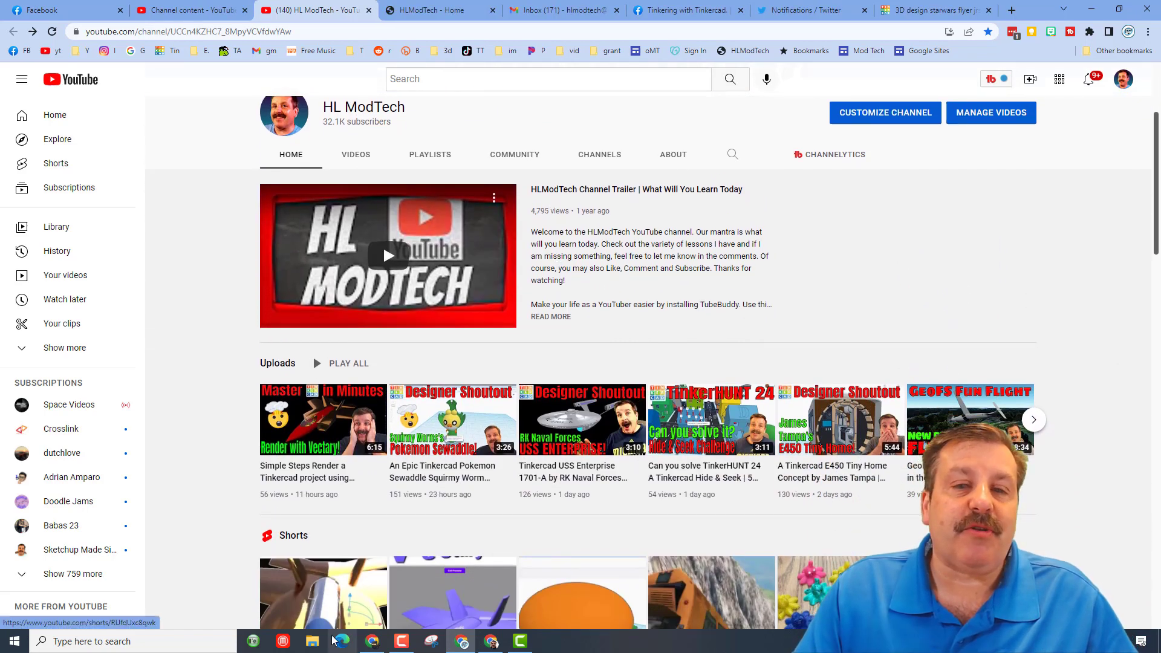
scroll("down", 3)
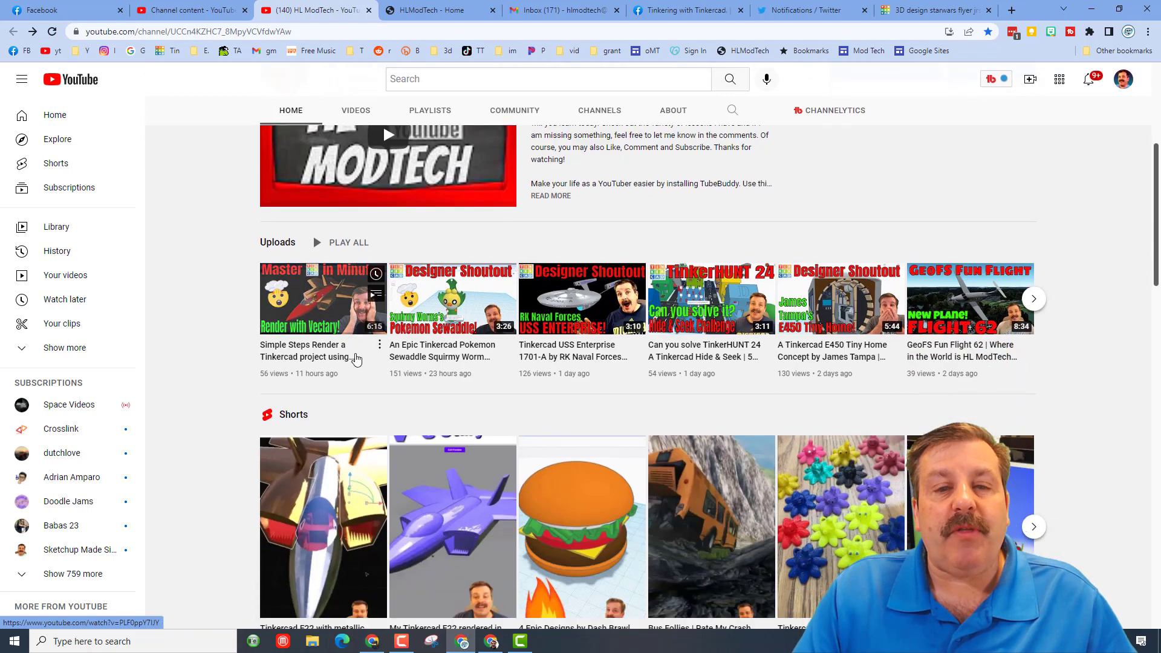
scroll("down", 3)
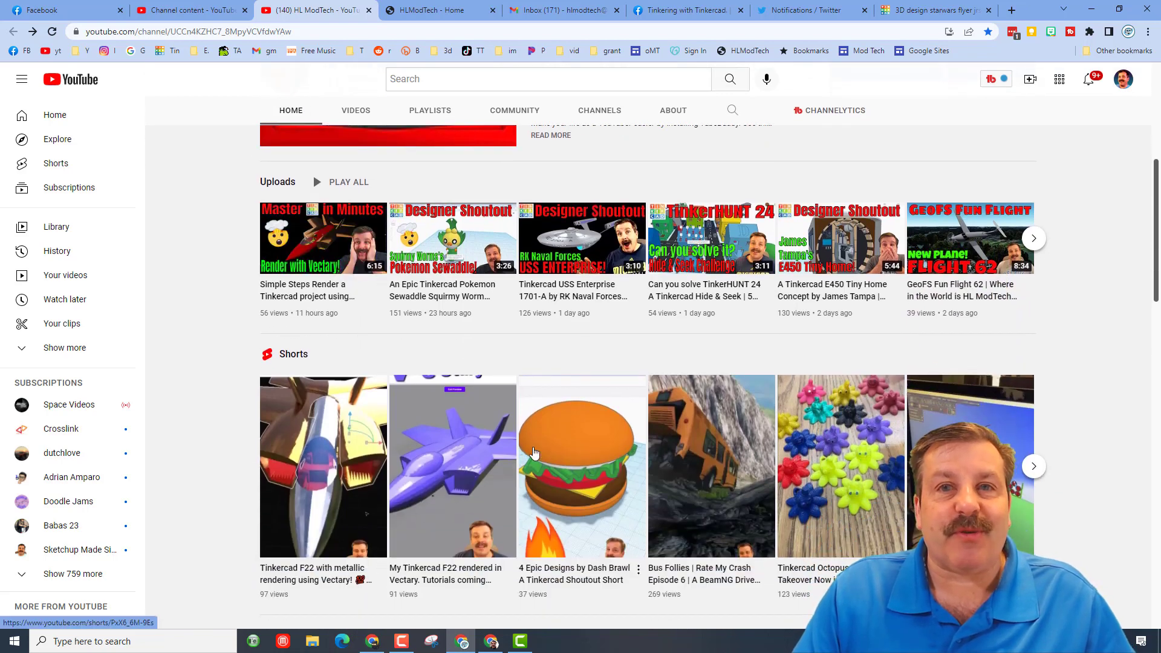
scroll("down", 3)
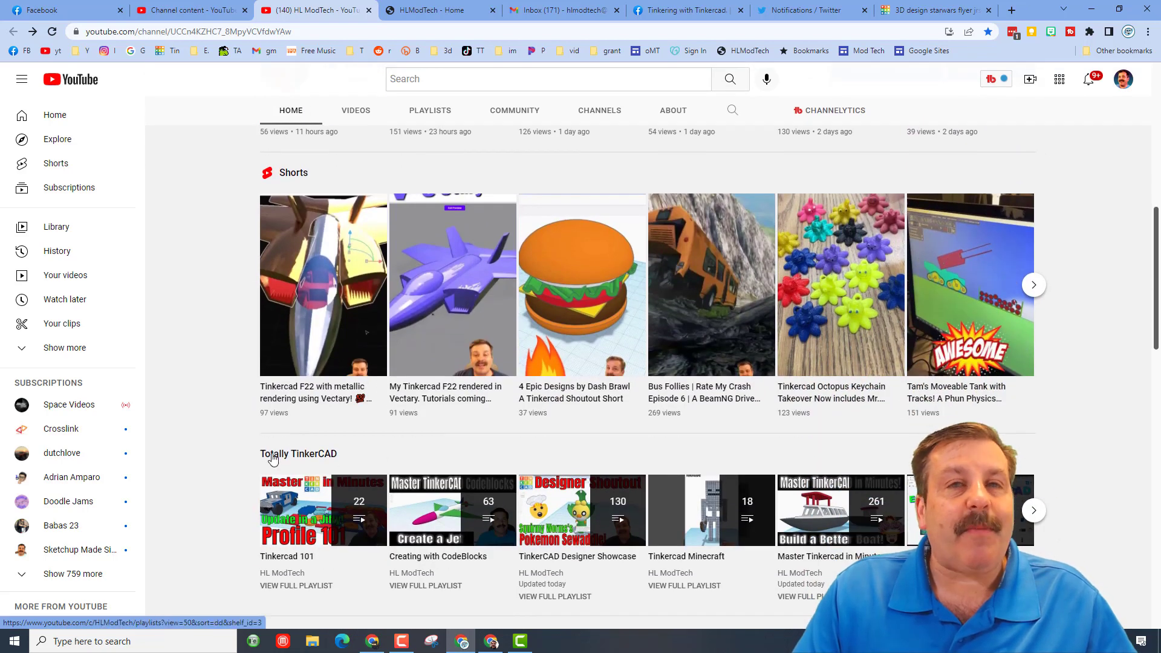
scroll("down", 3)
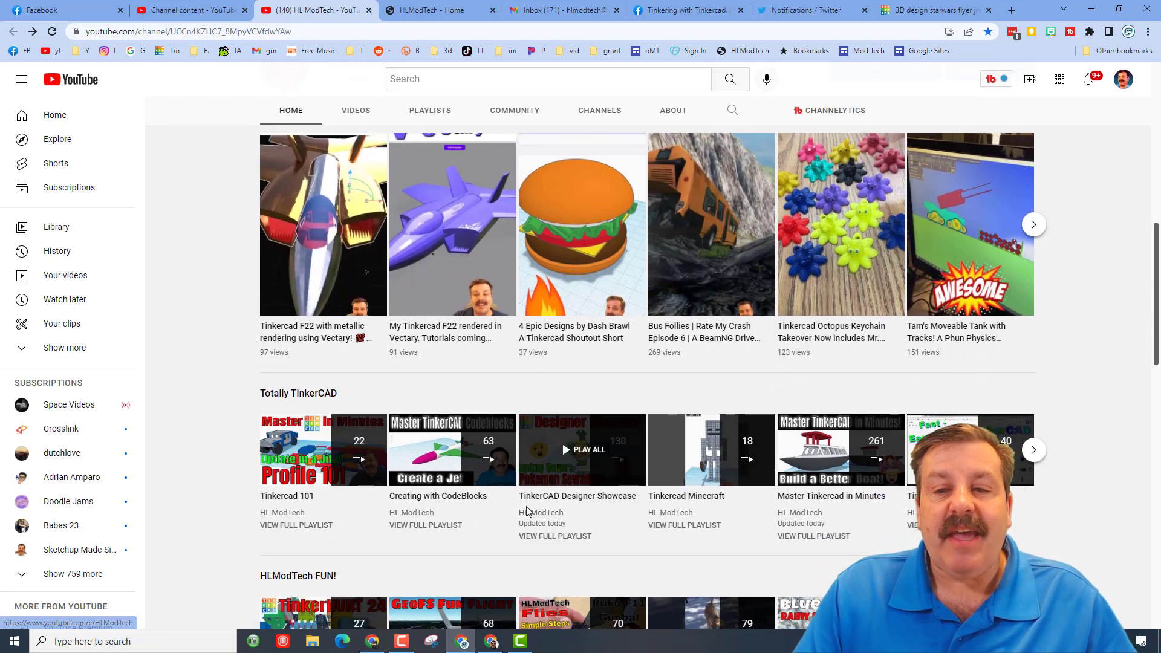
mouse_move(569, 500)
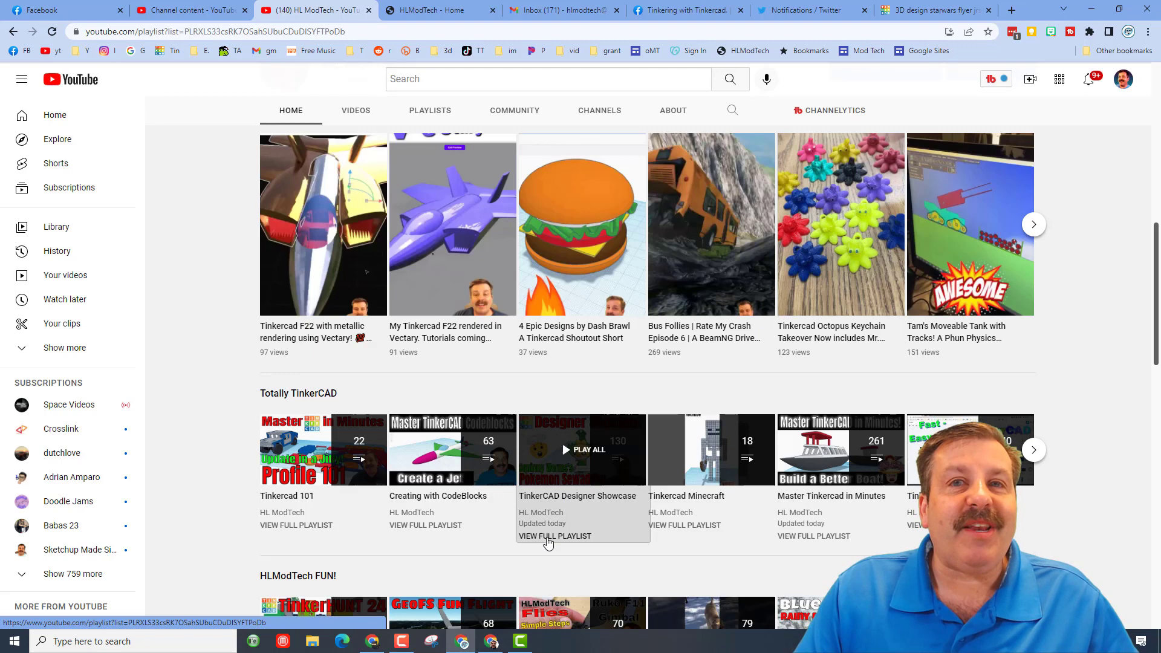
left_click(555, 536)
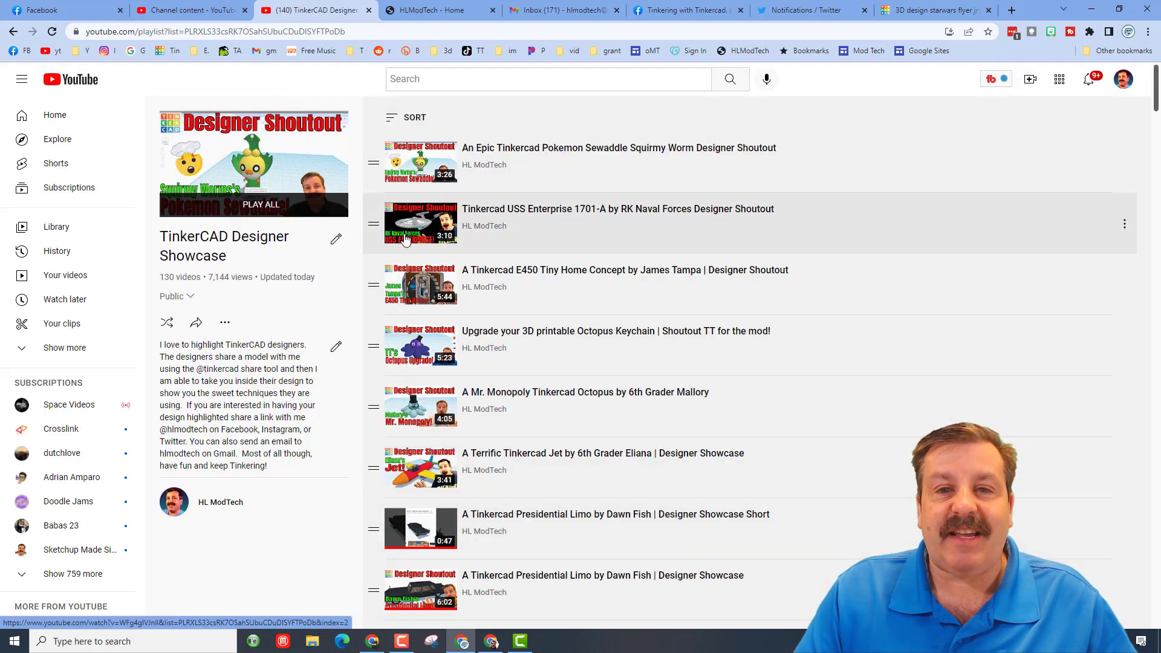
mouse_move(344, 311)
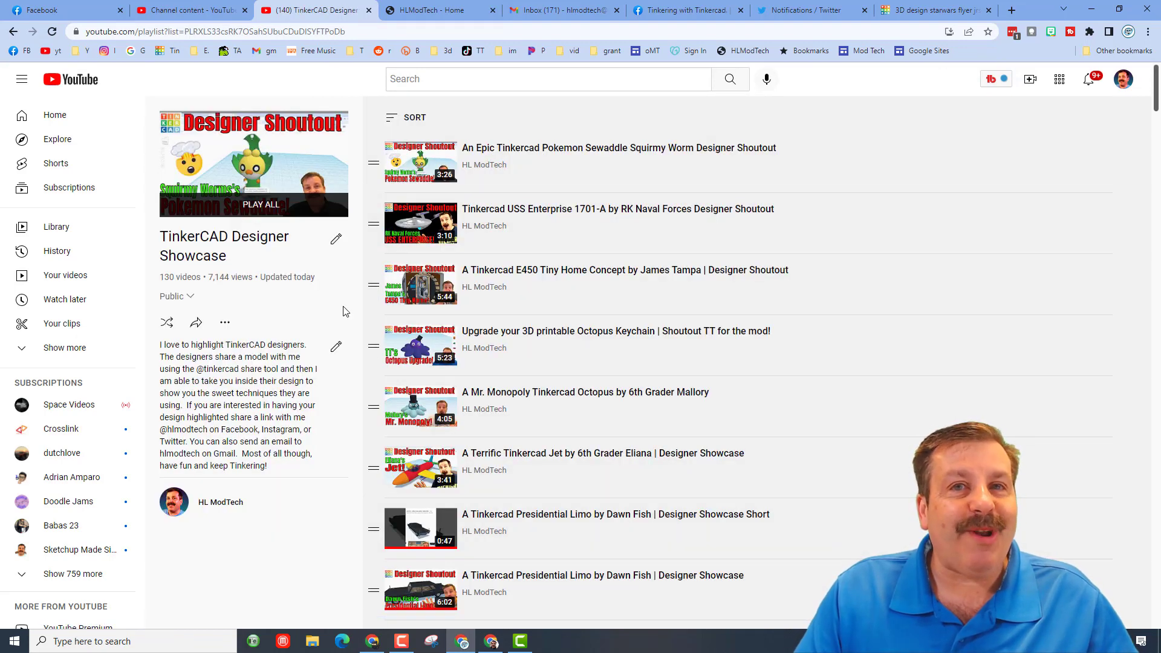
mouse_move(400, 125)
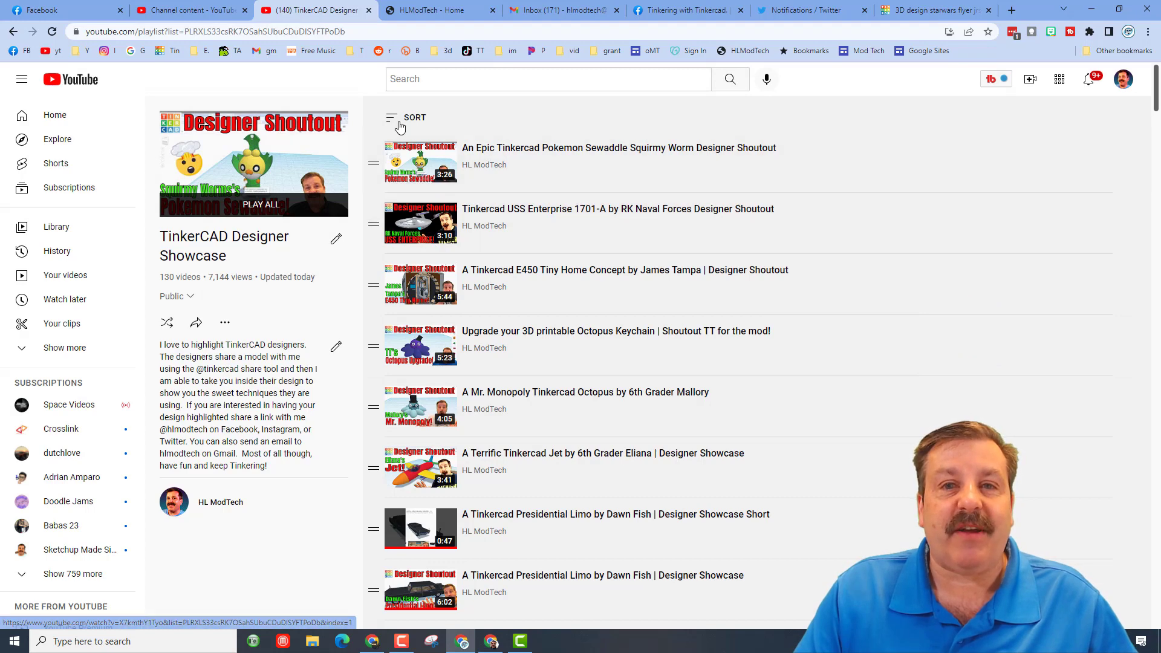
left_click(414, 117)
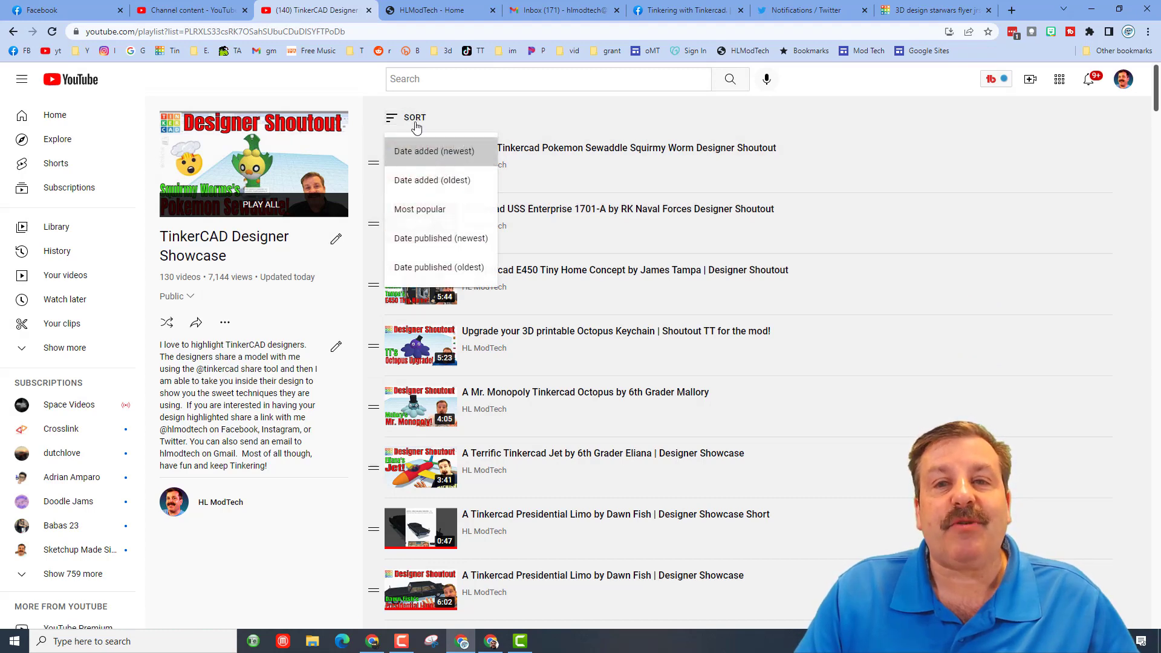
mouse_move(420, 209)
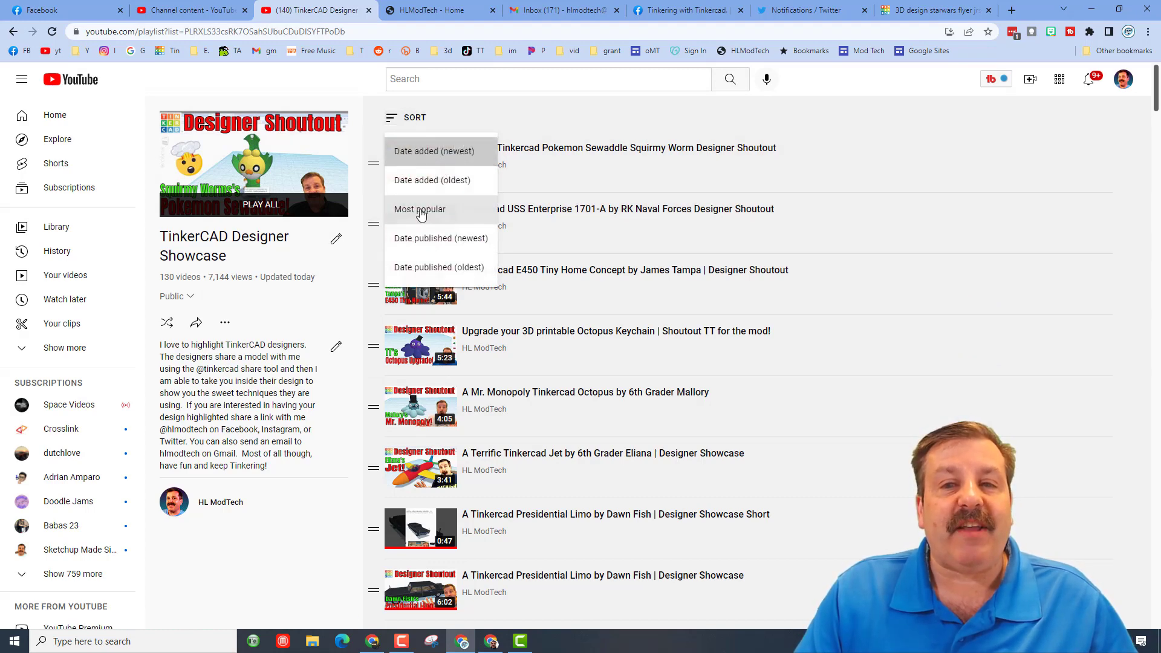
mouse_move(439, 267)
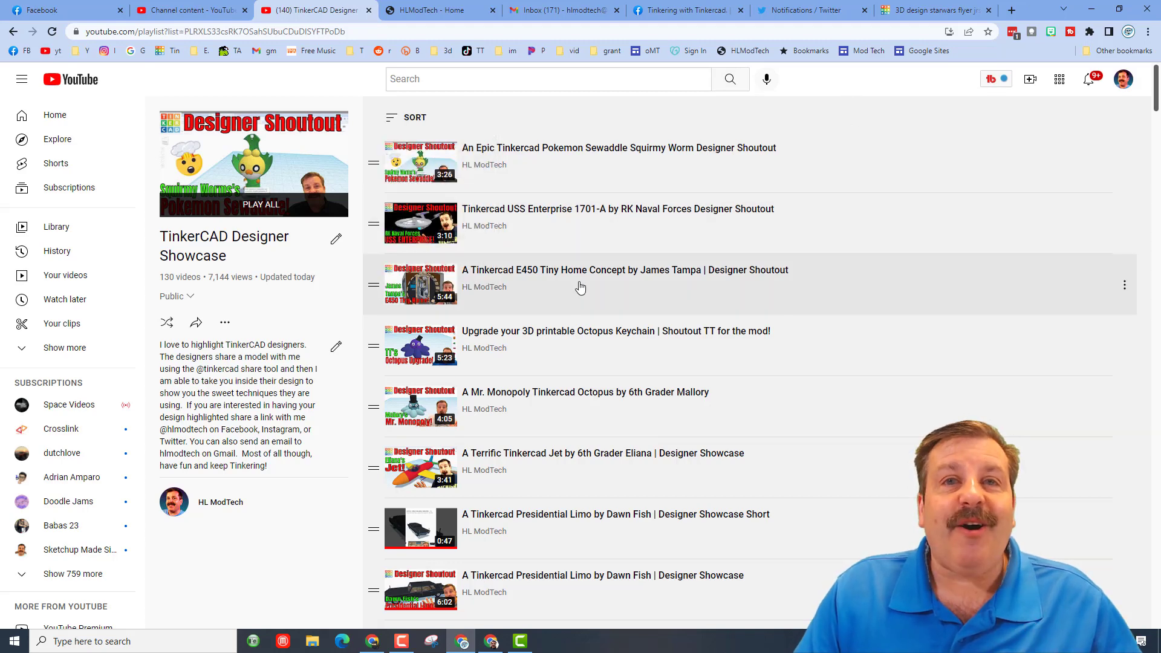
mouse_move(577, 248)
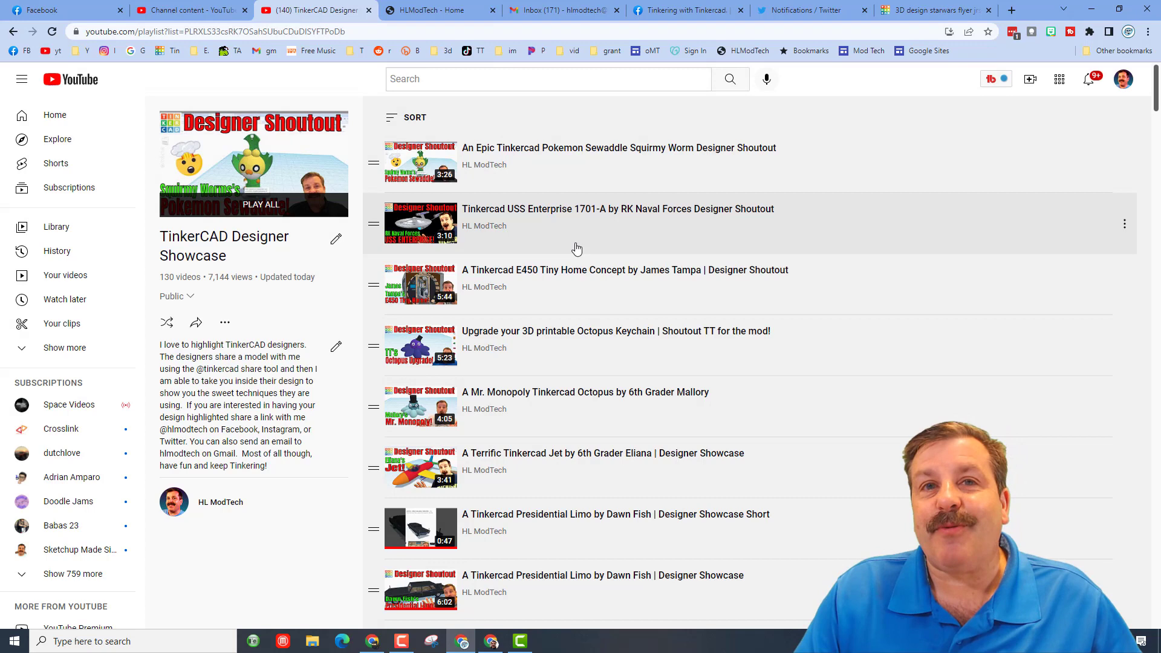
left_click(1010, 10)
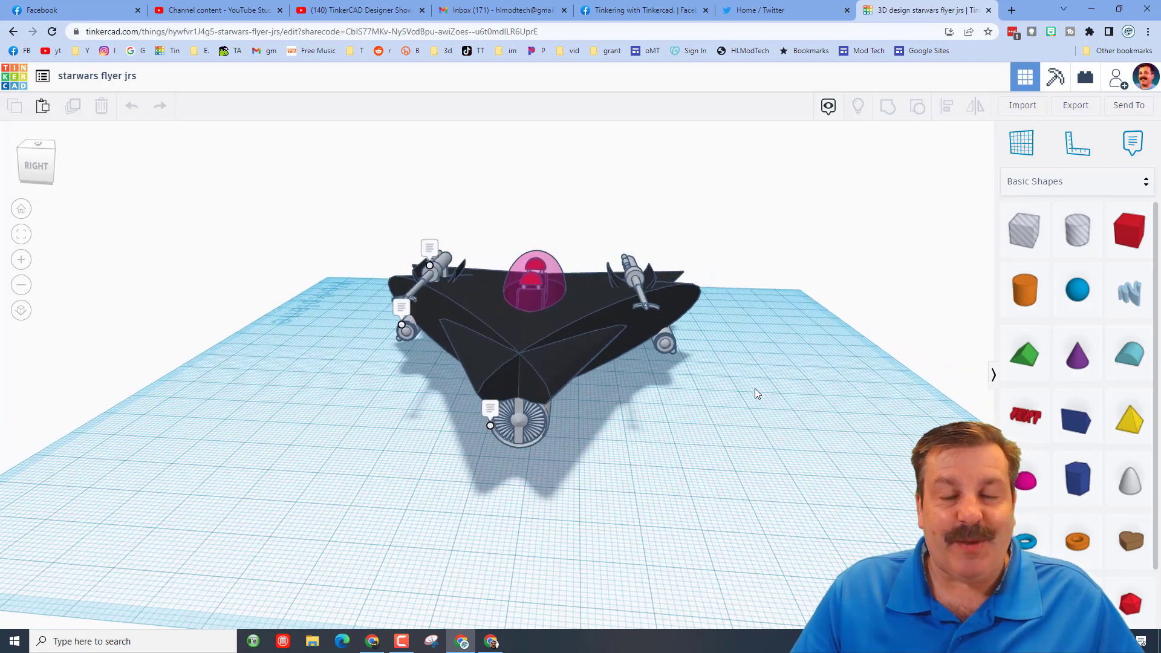
mouse_move(871, 323)
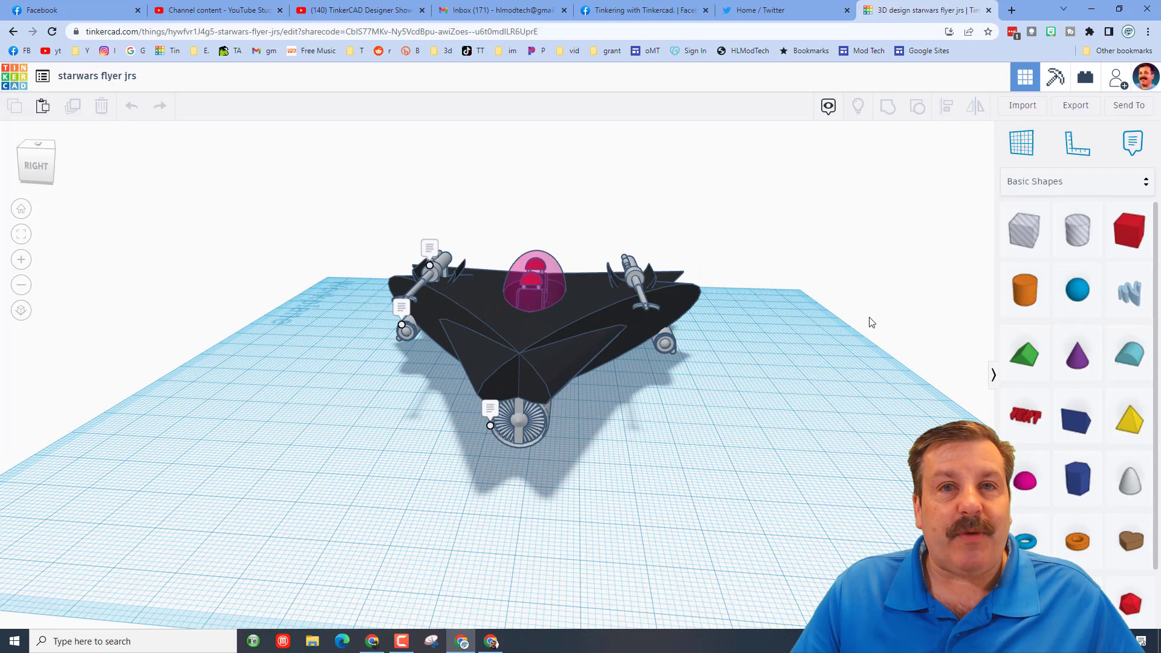
mouse_move(682, 398)
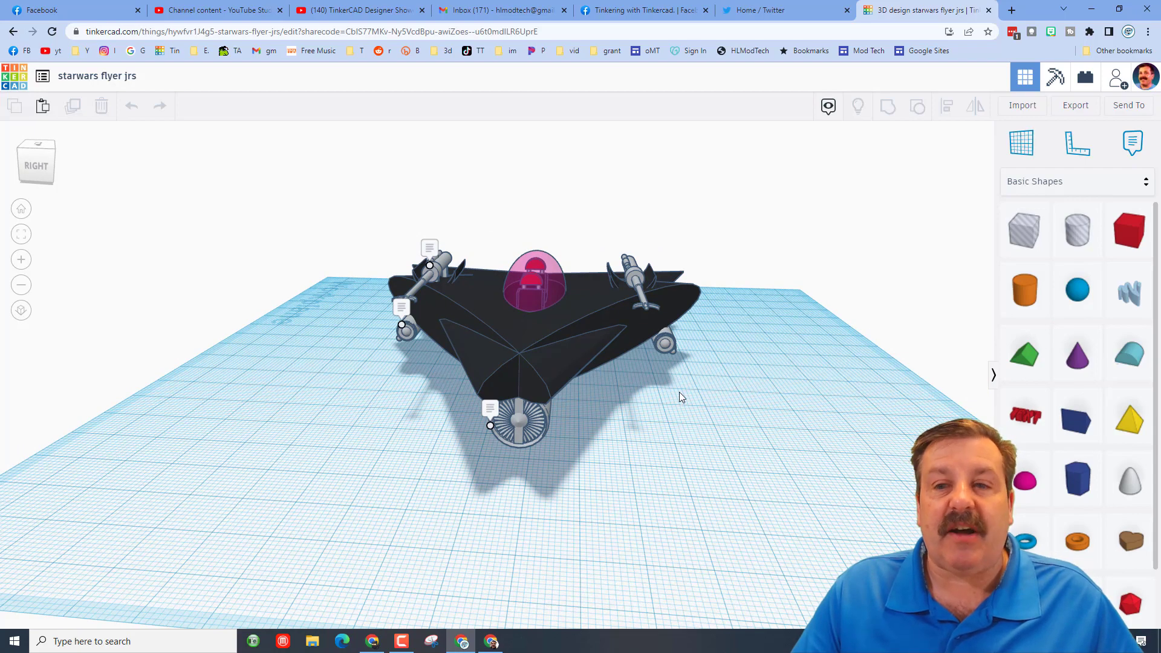
mouse_move(663, 329)
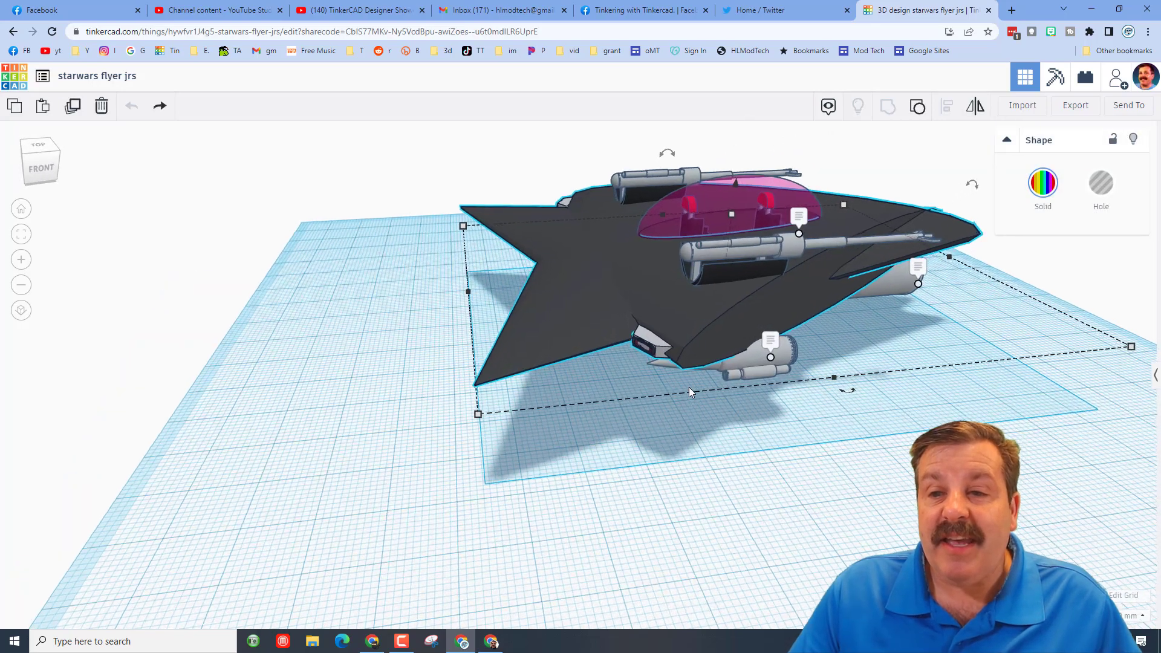
scroll("up", 3)
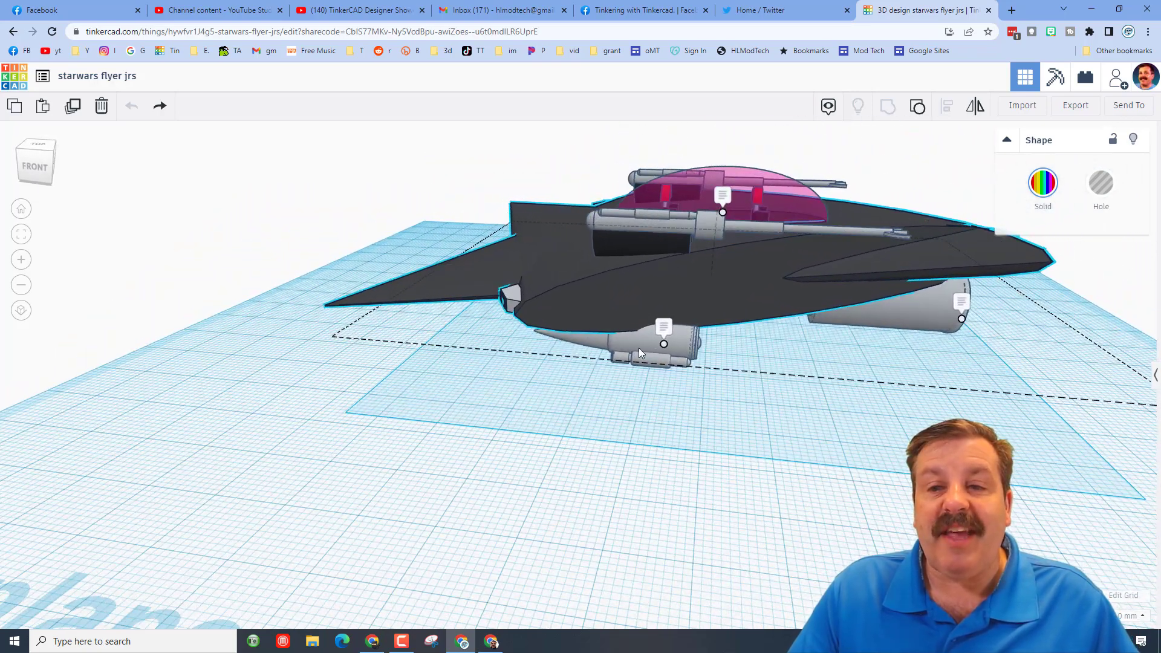
left_click(653, 356)
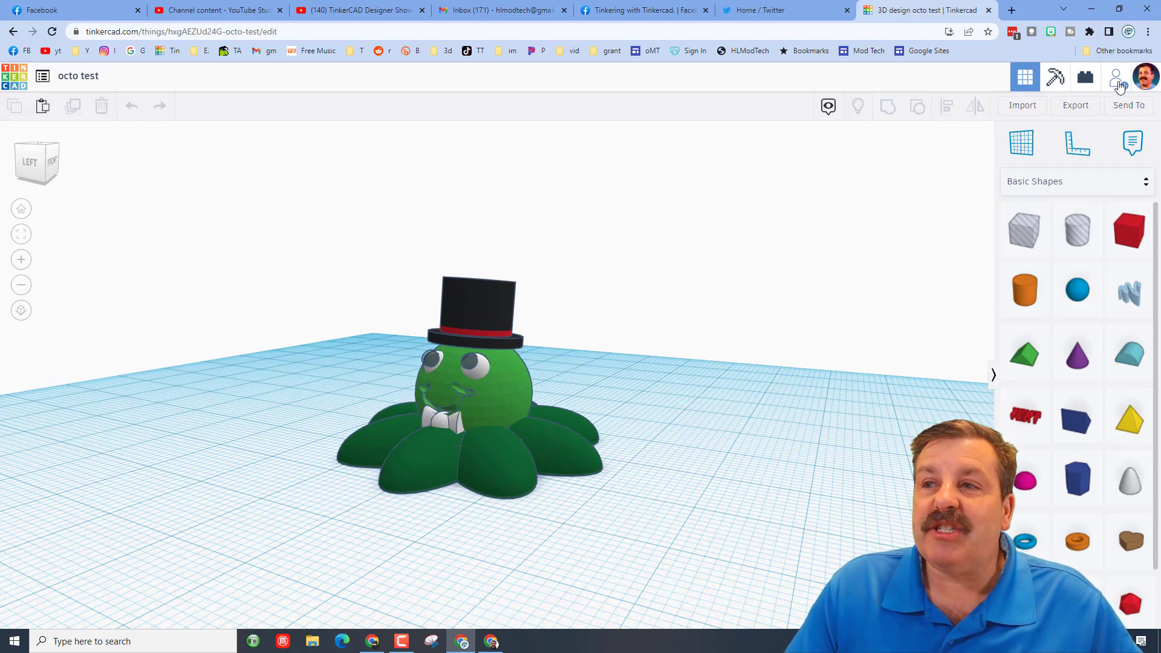
Step: Generate and copy a new collaboration link for 'octo test', then close the Collaborate panel
left_click(1116, 76)
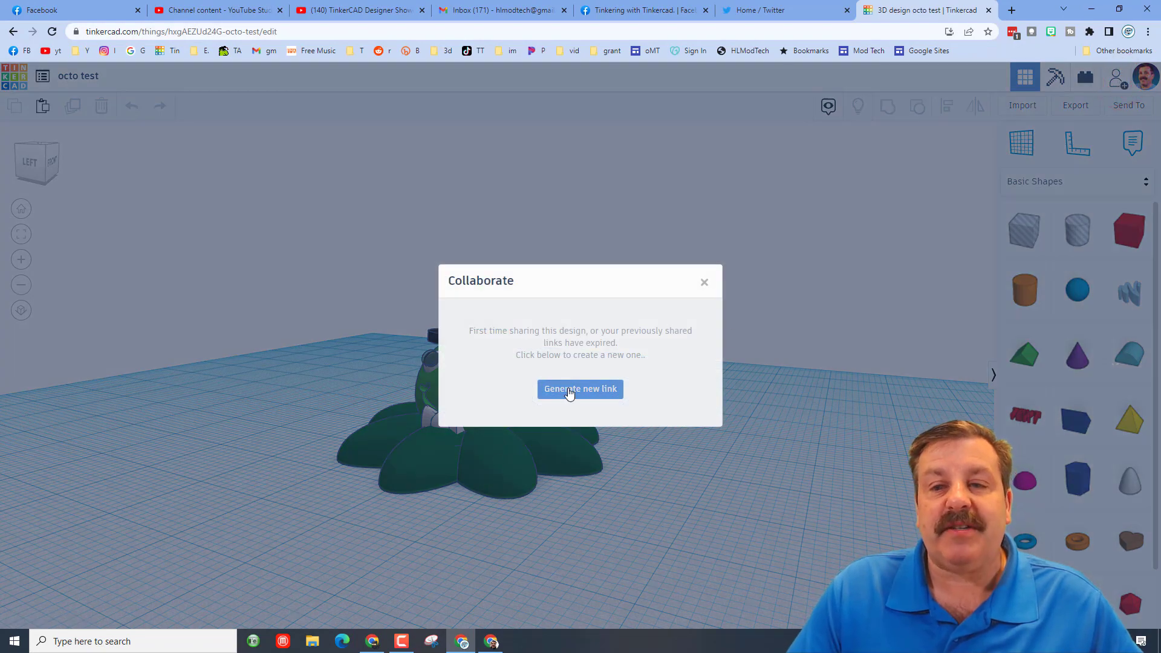
left_click(580, 389)
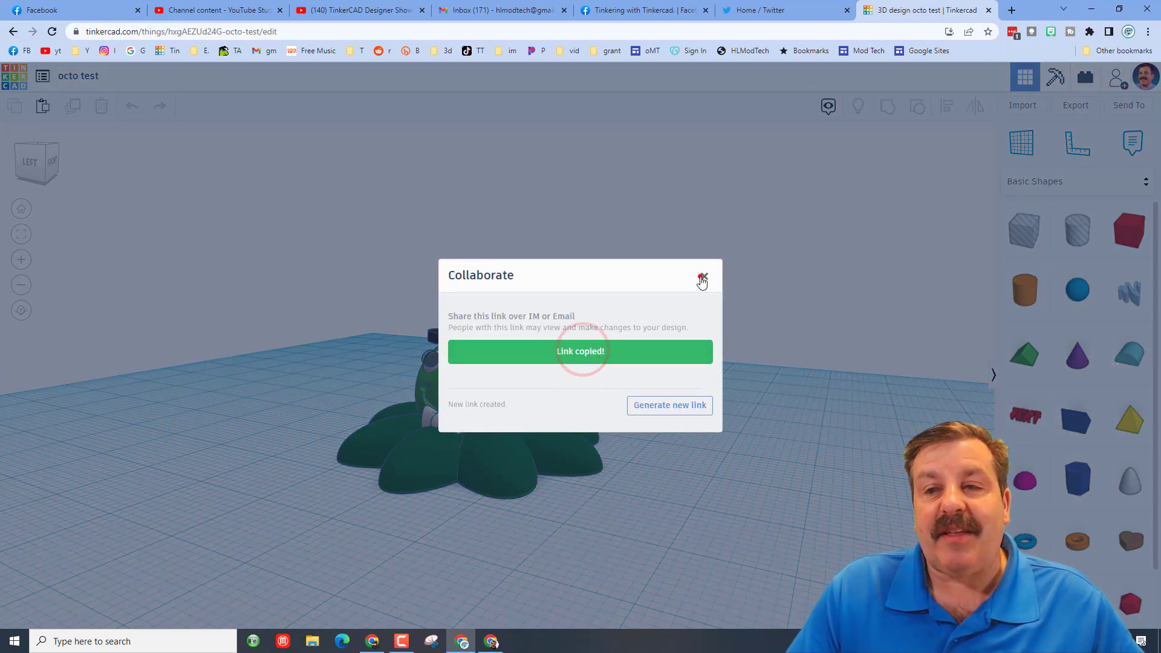
left_click(703, 277)
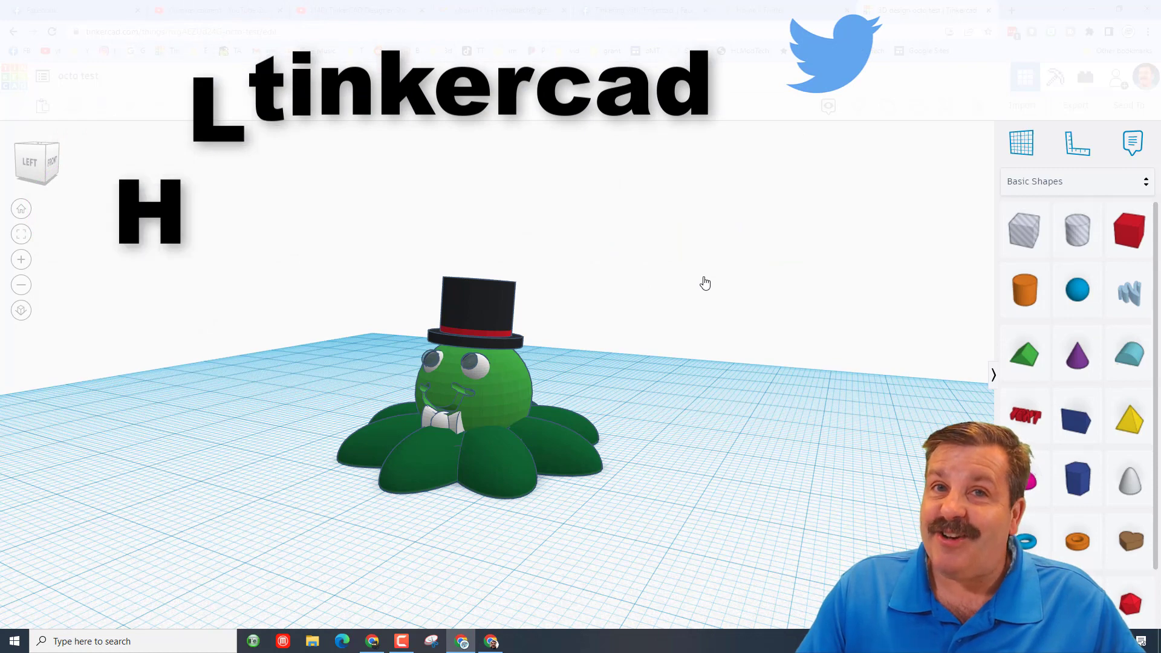
left_click(349, 10)
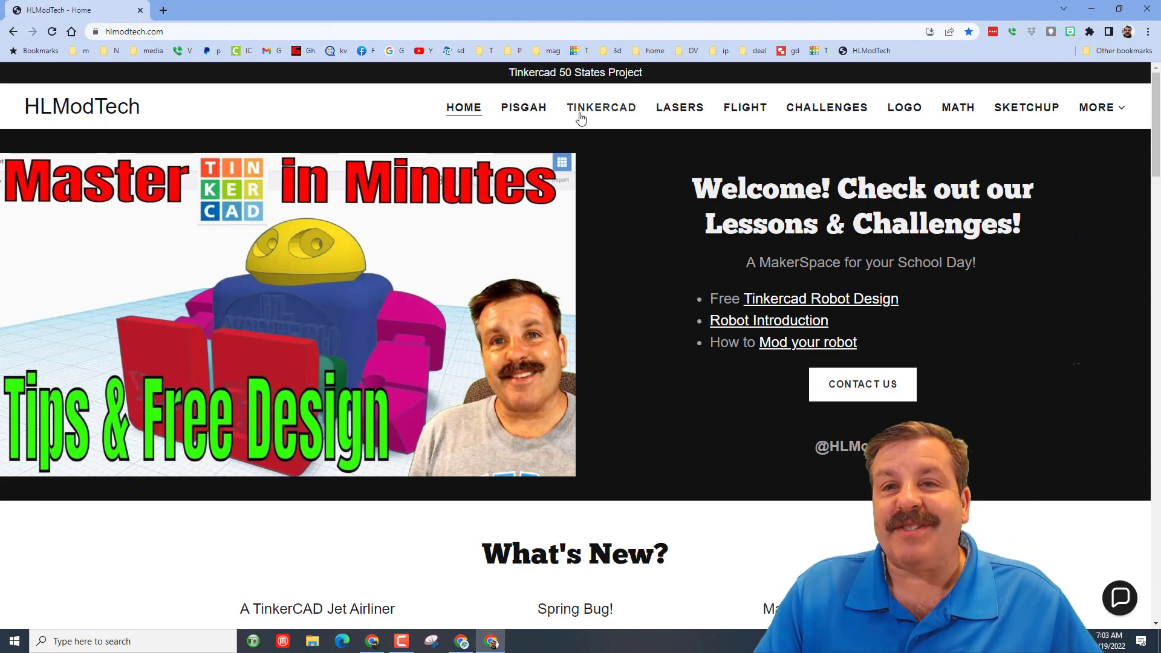
Step: Open the HLModTech TINKERCAD lessons page, then open and dismiss the contact chat
left_click(600, 107)
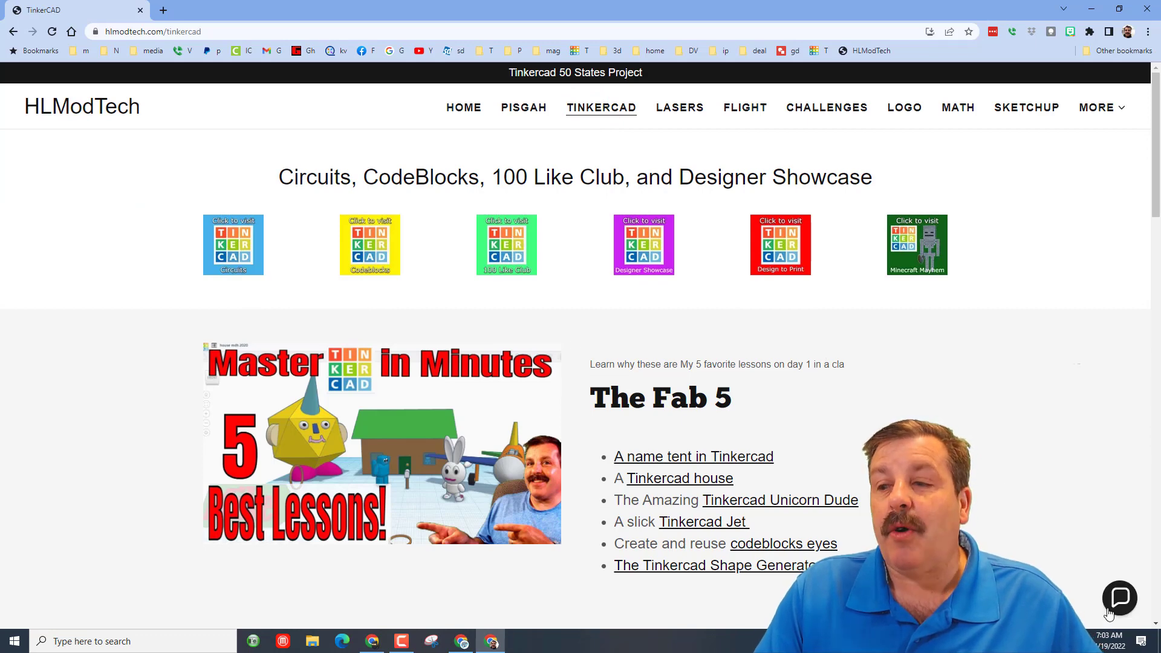
left_click(1119, 599)
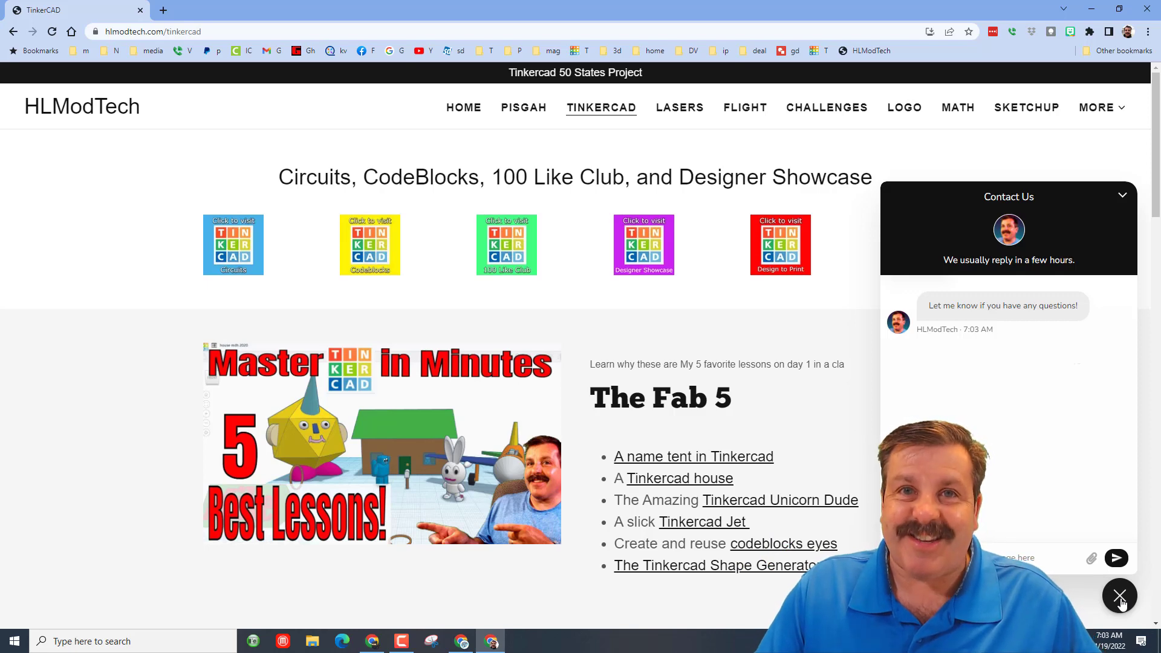
left_click(643, 245)
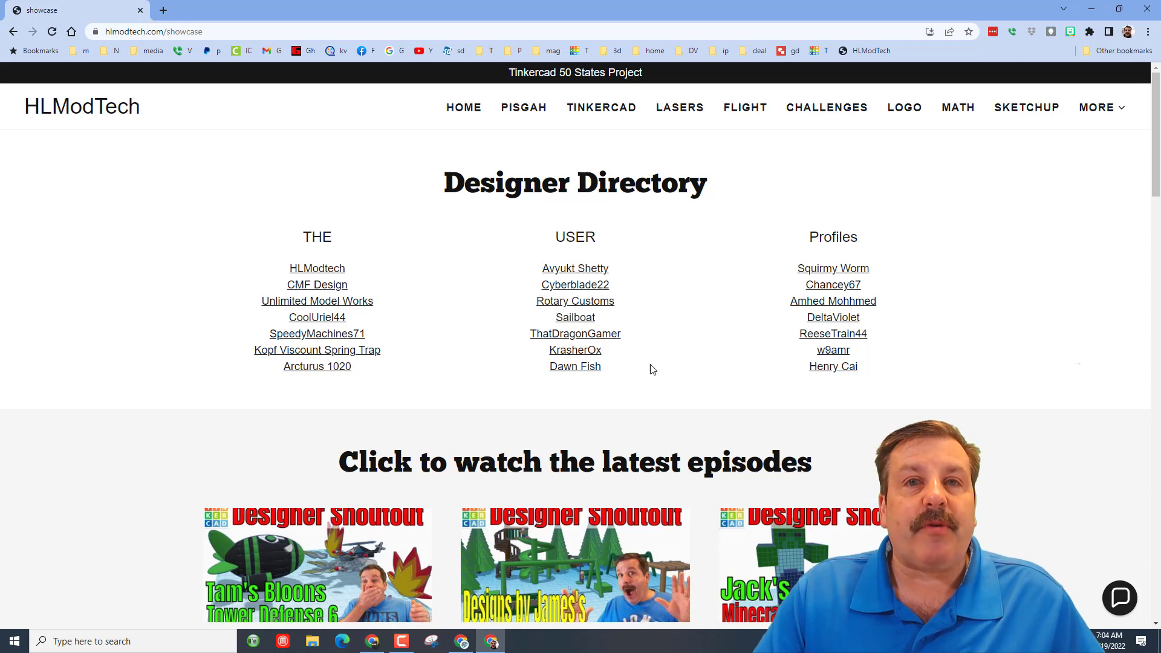
mouse_move(317, 333)
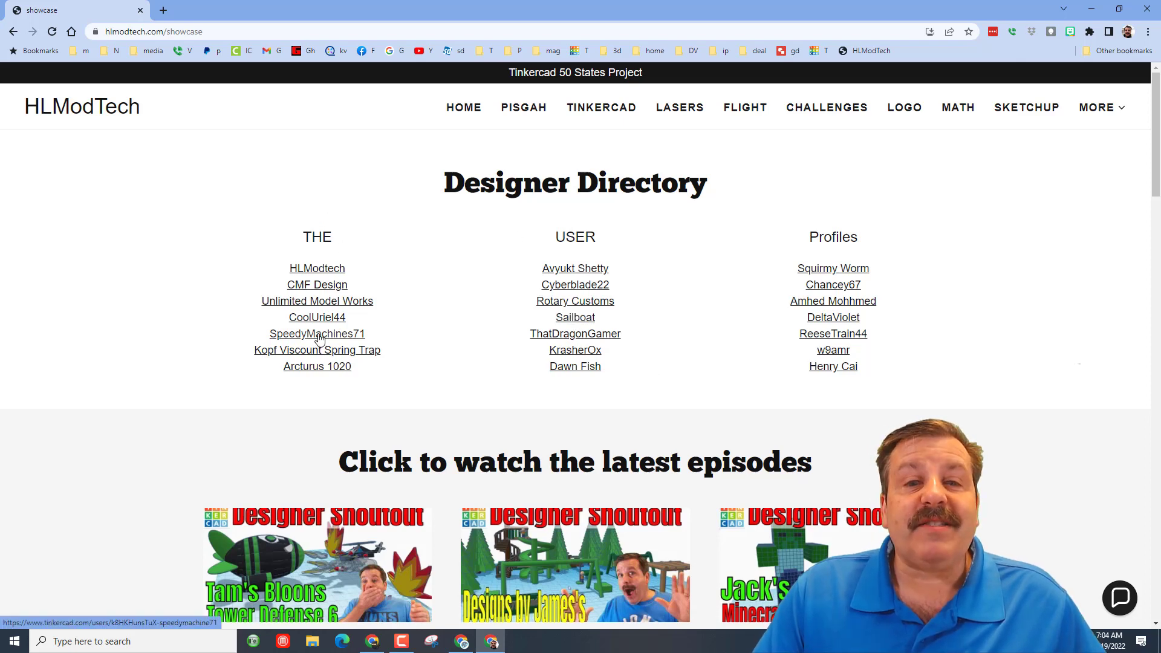
Step: Open SpeedyMachines71's Tinkercad profile and view the Eiko Maxx design
left_click(317, 333)
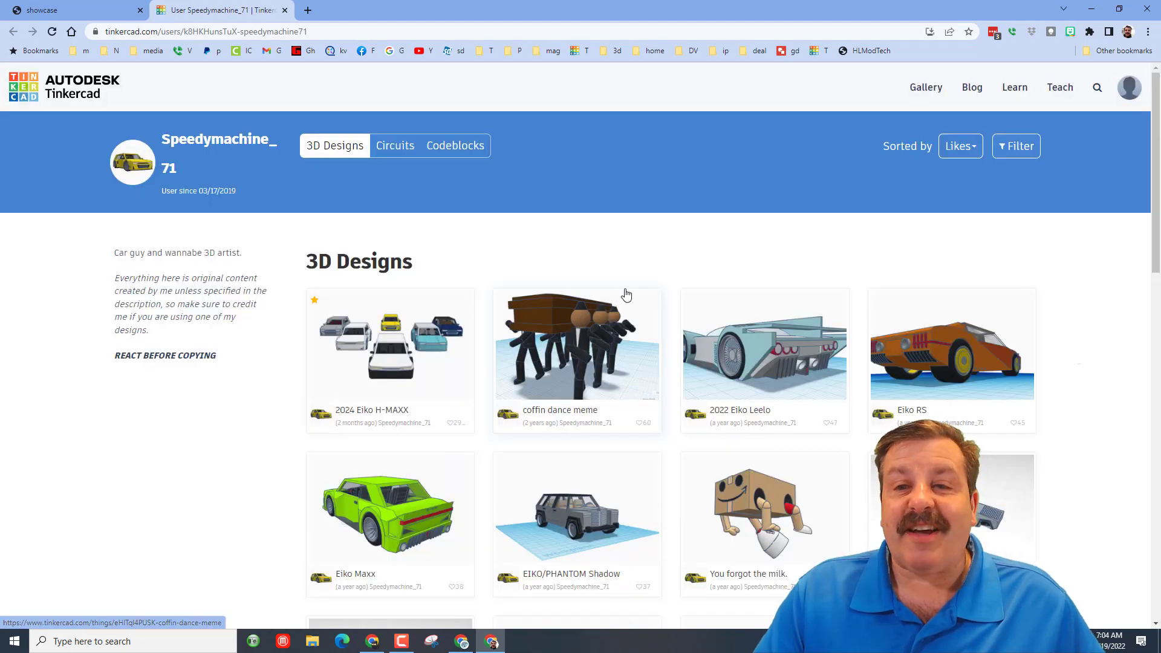
scroll("down", 3)
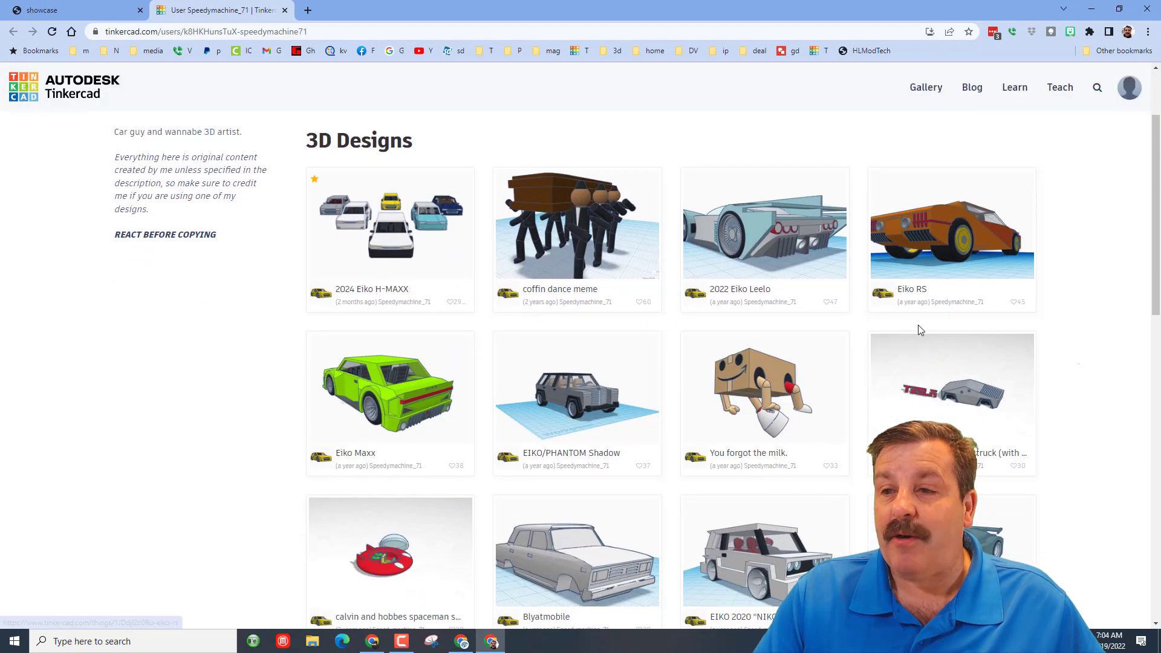
left_click(390, 388)
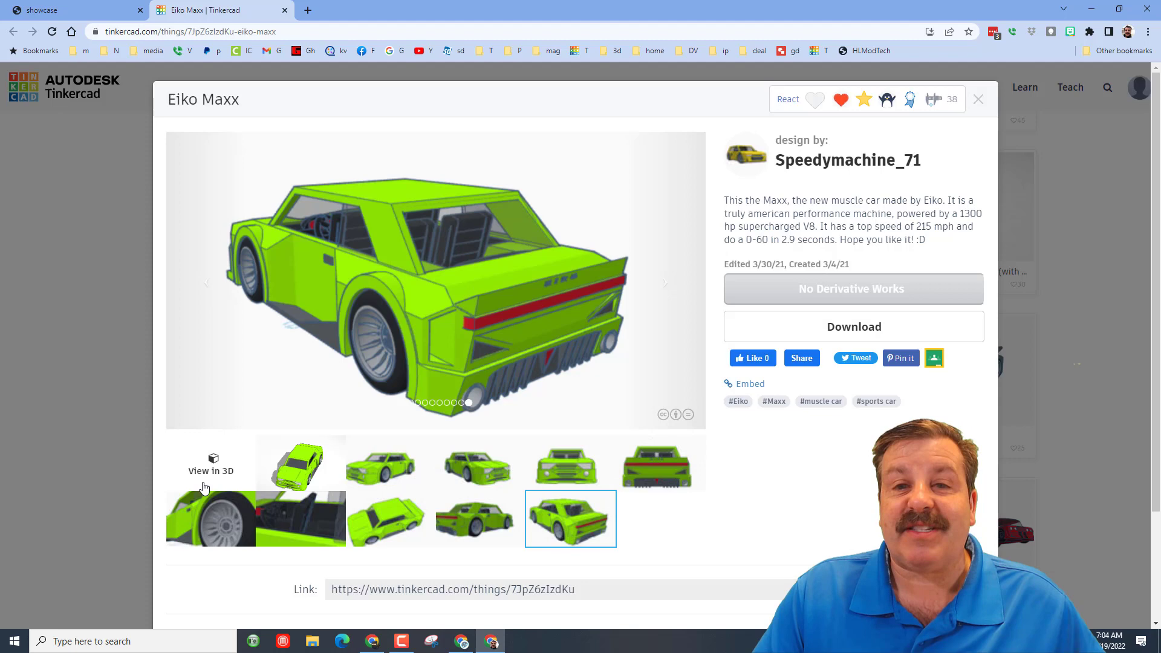
mouse_move(812, 260)
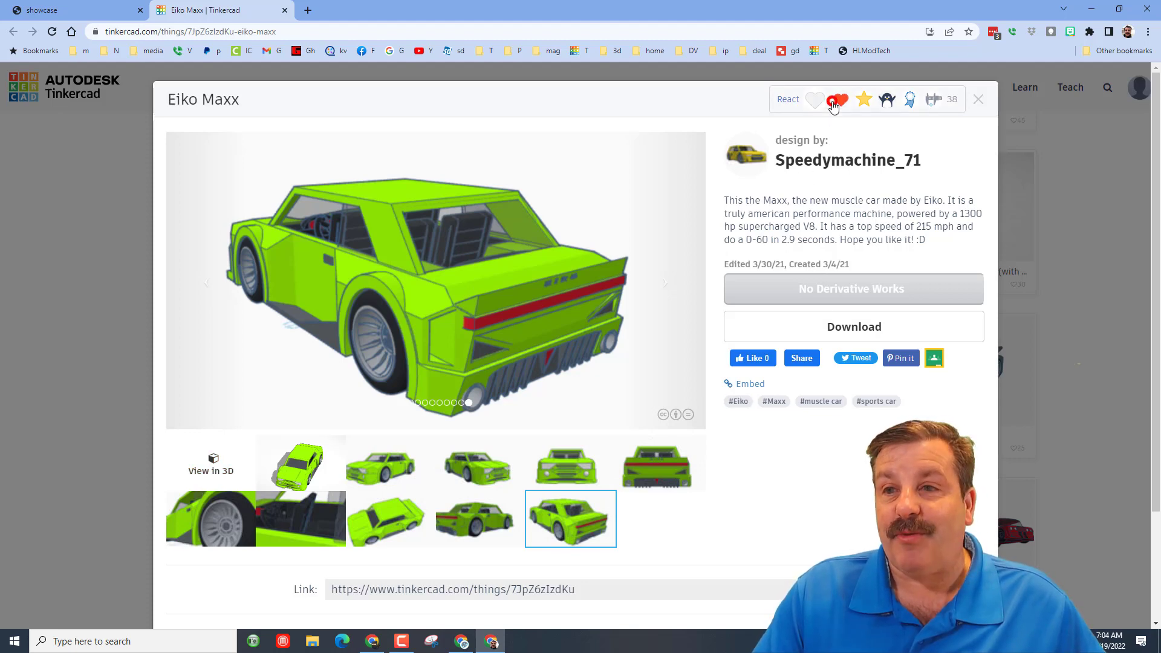
left_click(838, 99)
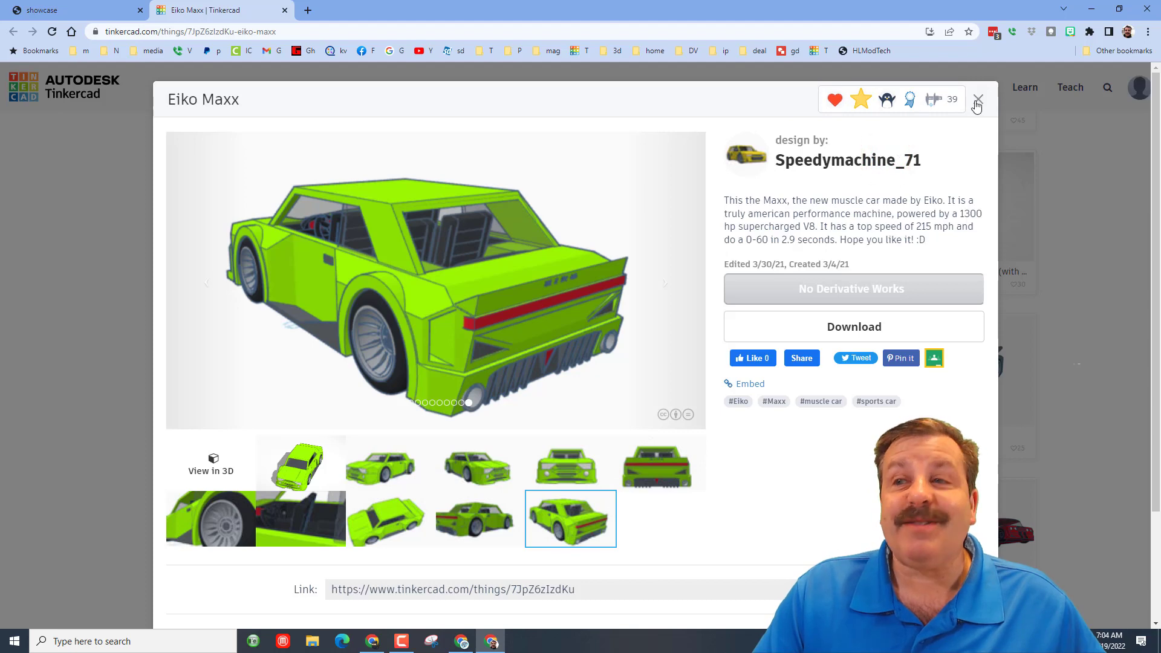
left_click(977, 99)
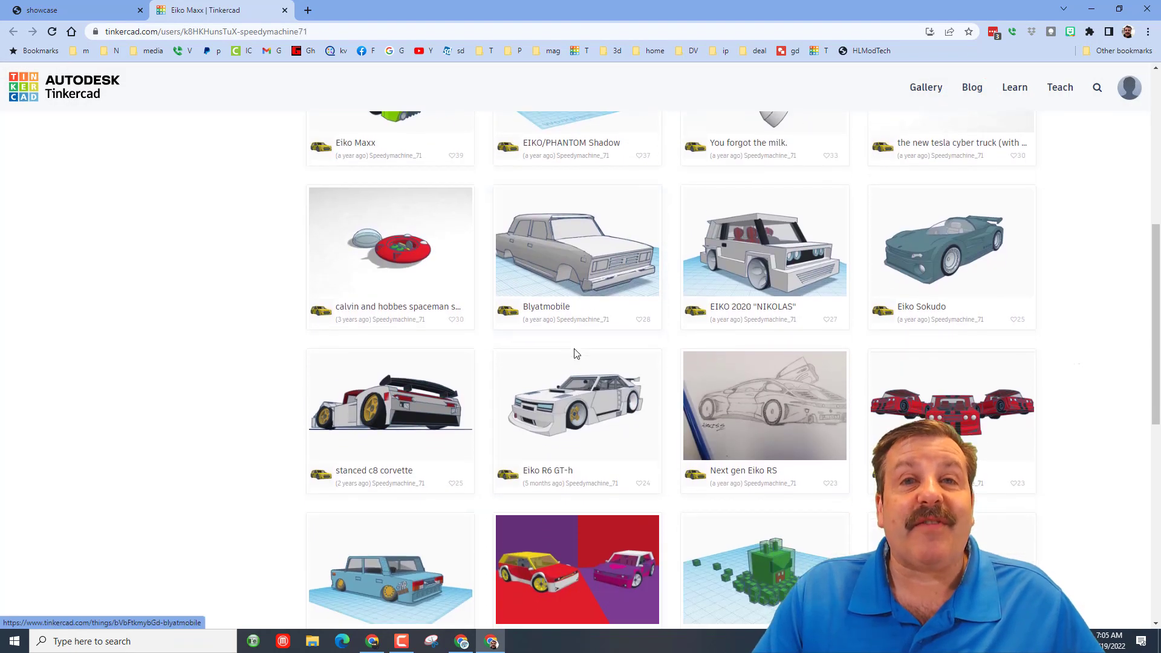
scroll("up", 3)
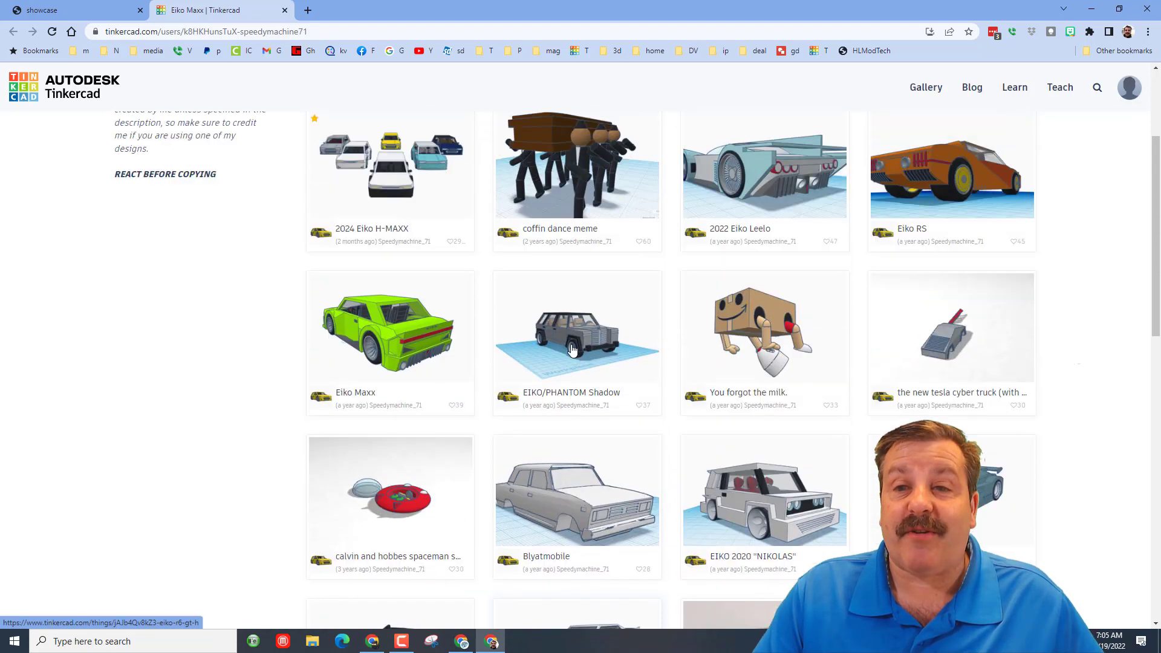